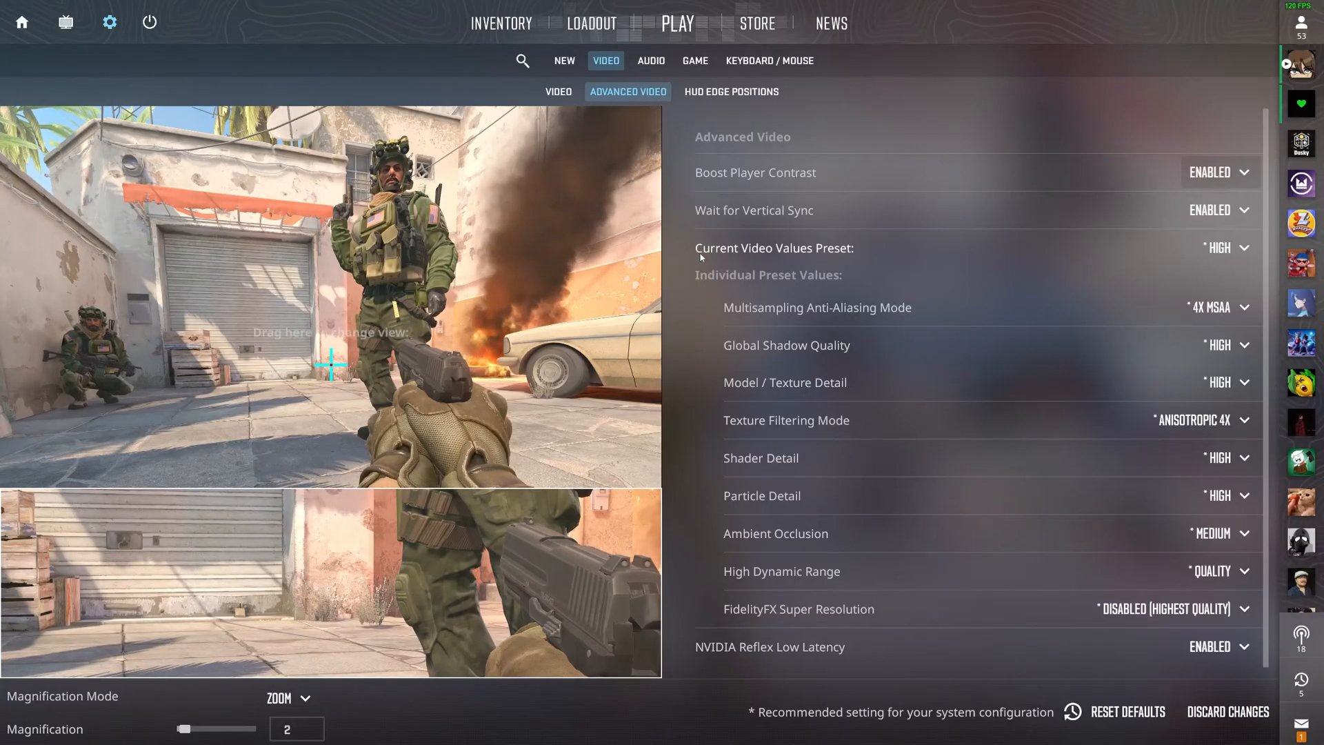
{"action": "mouse_move", "coordinate": [720, 212]}
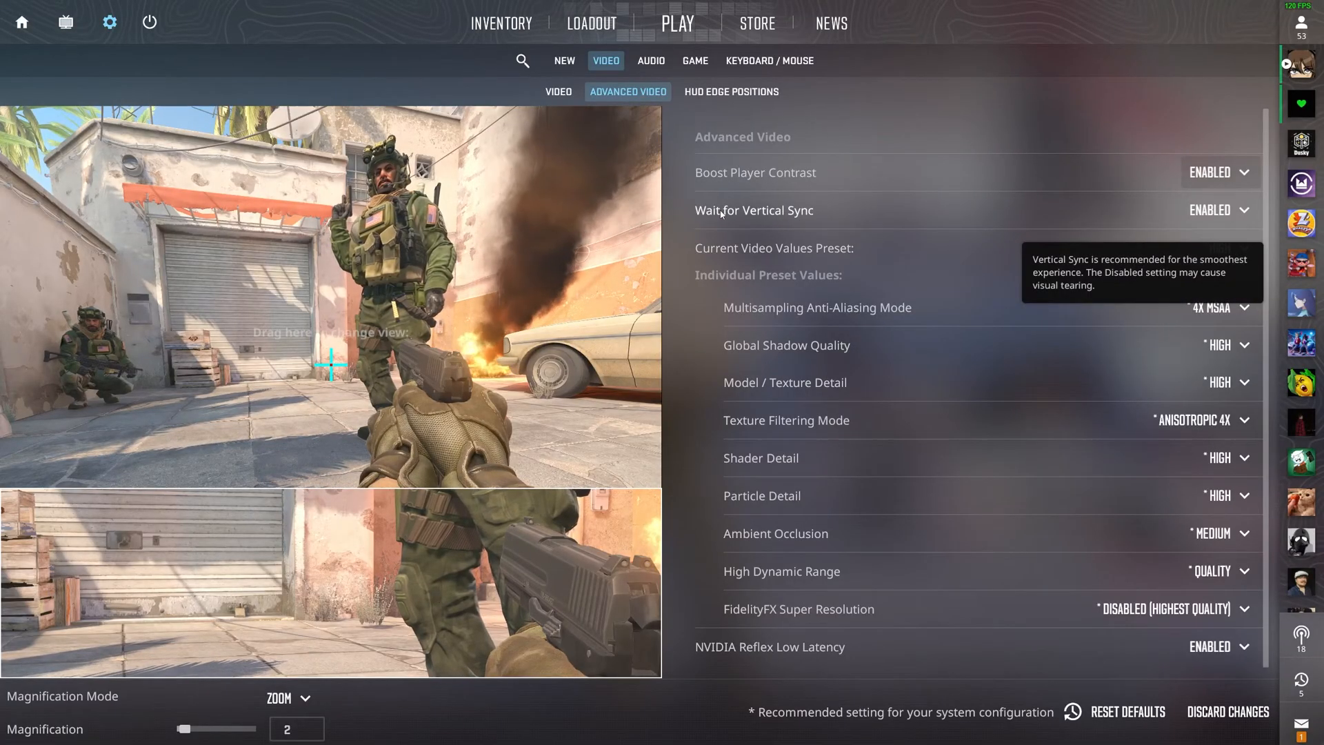
Check the game's vertical sync value, then move to OBS's Output settings section
{"action": "left_click", "coordinate": [1244, 210]}
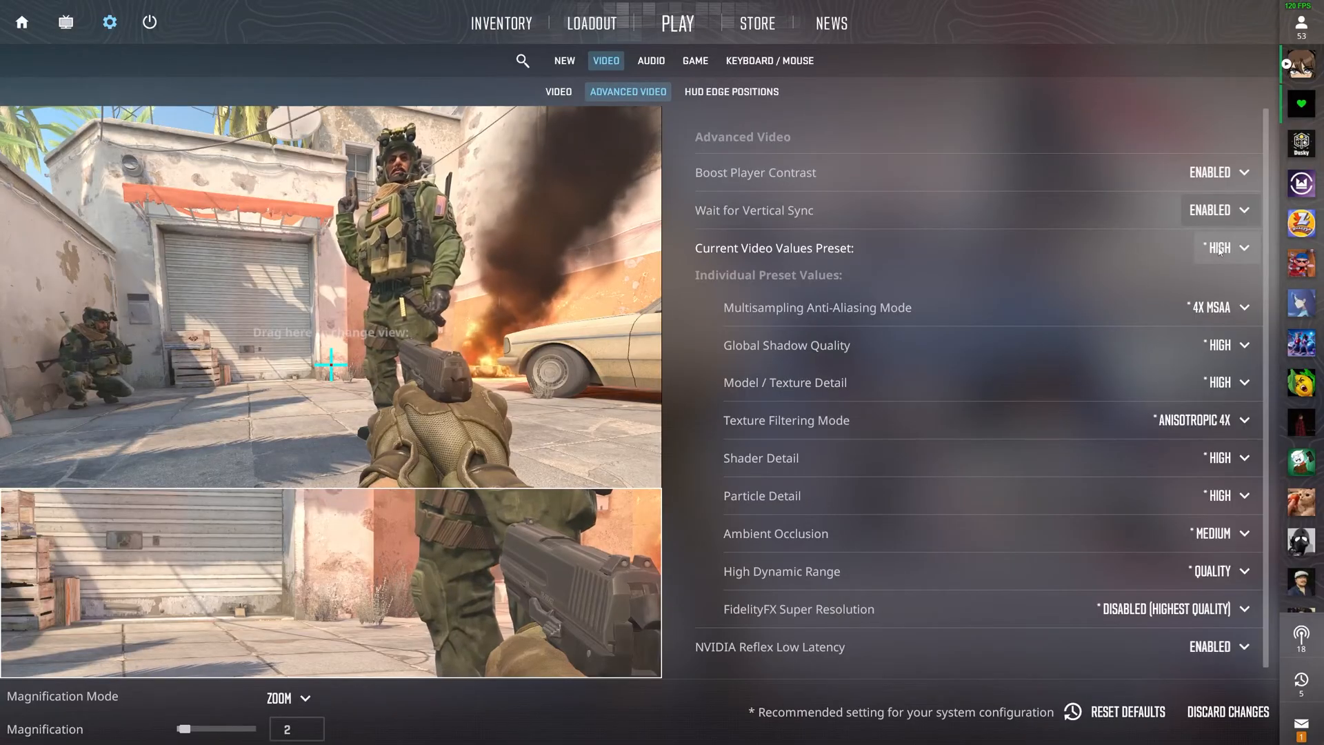
{"action": "left_click", "coordinate": [1226, 248]}
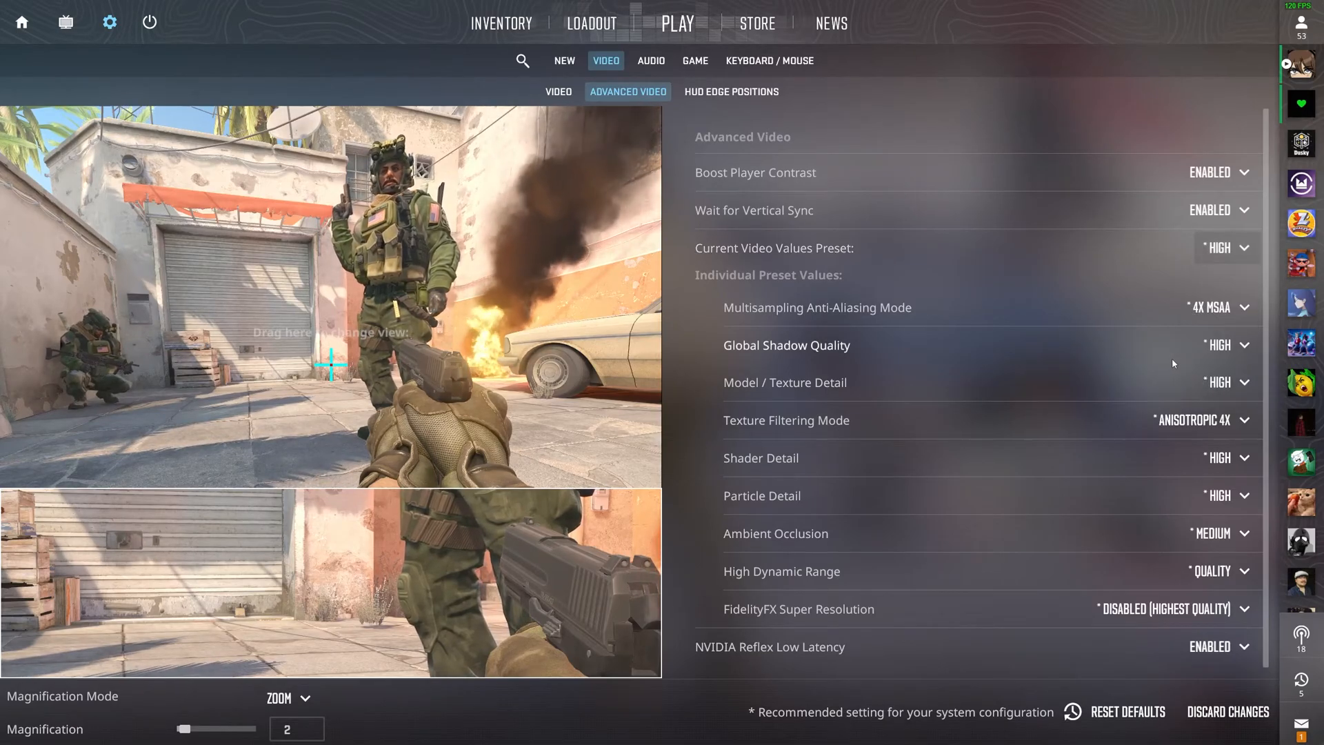
{"action": "mouse_move", "coordinate": [808, 382]}
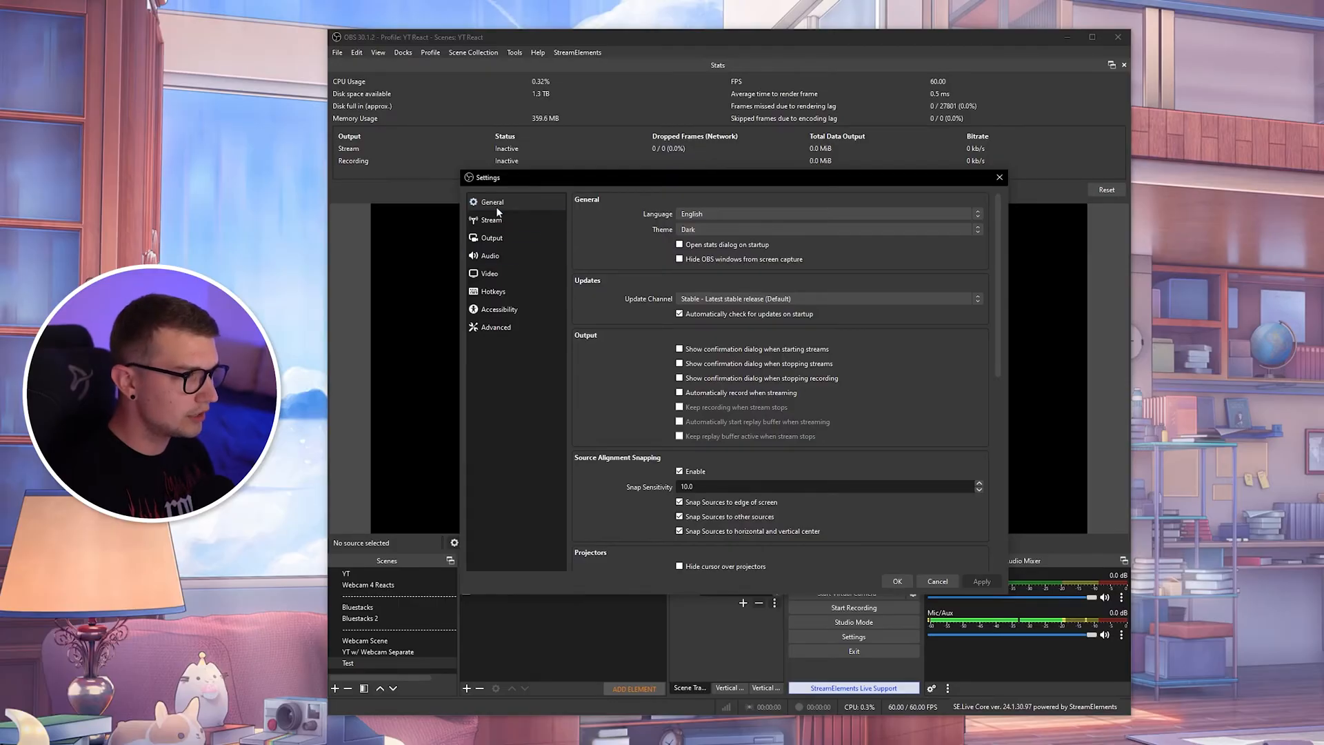
{"action": "left_click", "coordinate": [491, 237]}
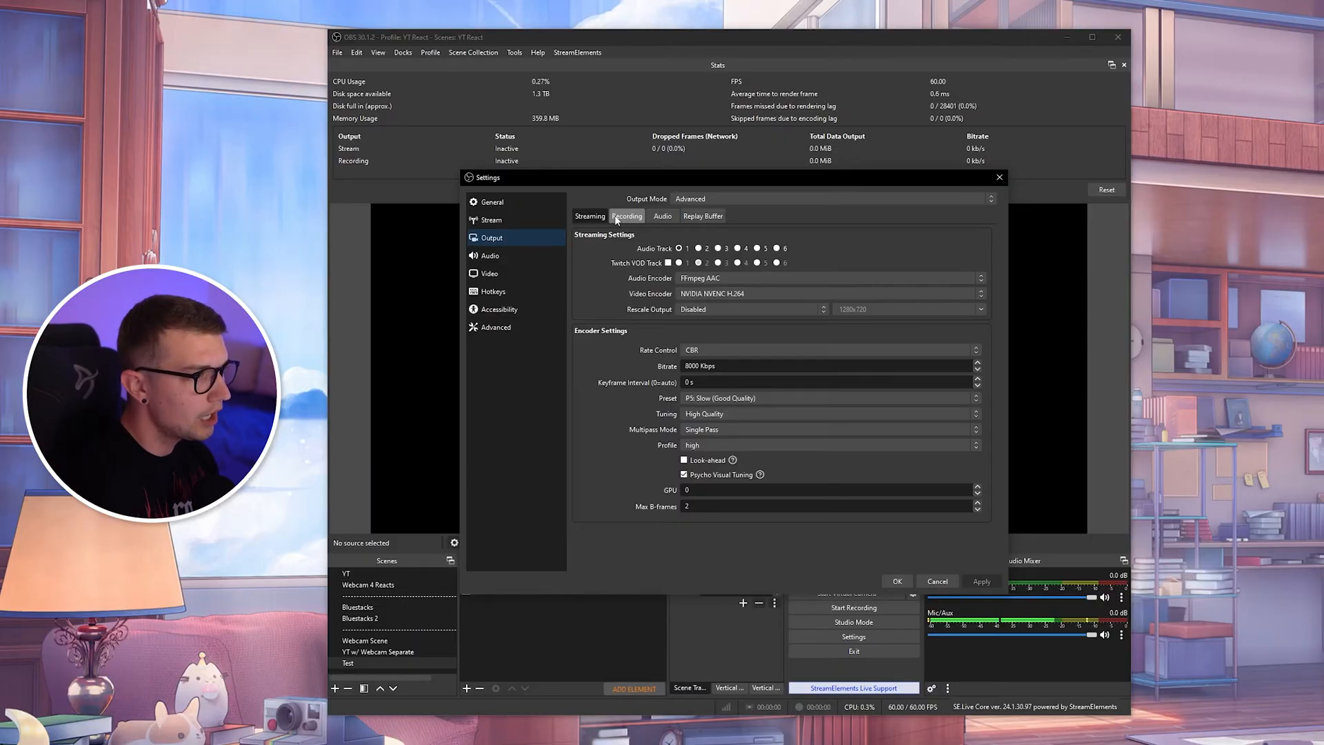
Show the Recording tab's video encoder choices for the MKV 10000 Kbps output
{"action": "left_click", "coordinate": [626, 216]}
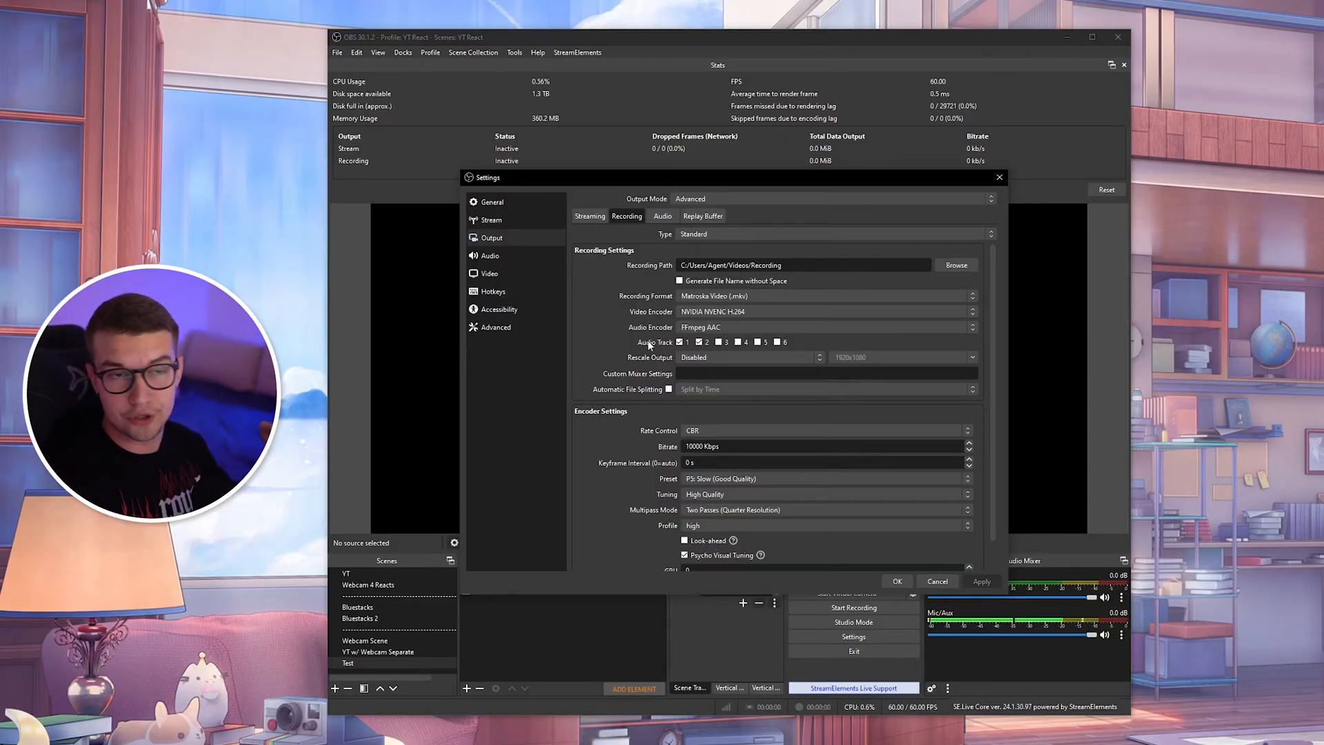
{"action": "left_click", "coordinate": [828, 312]}
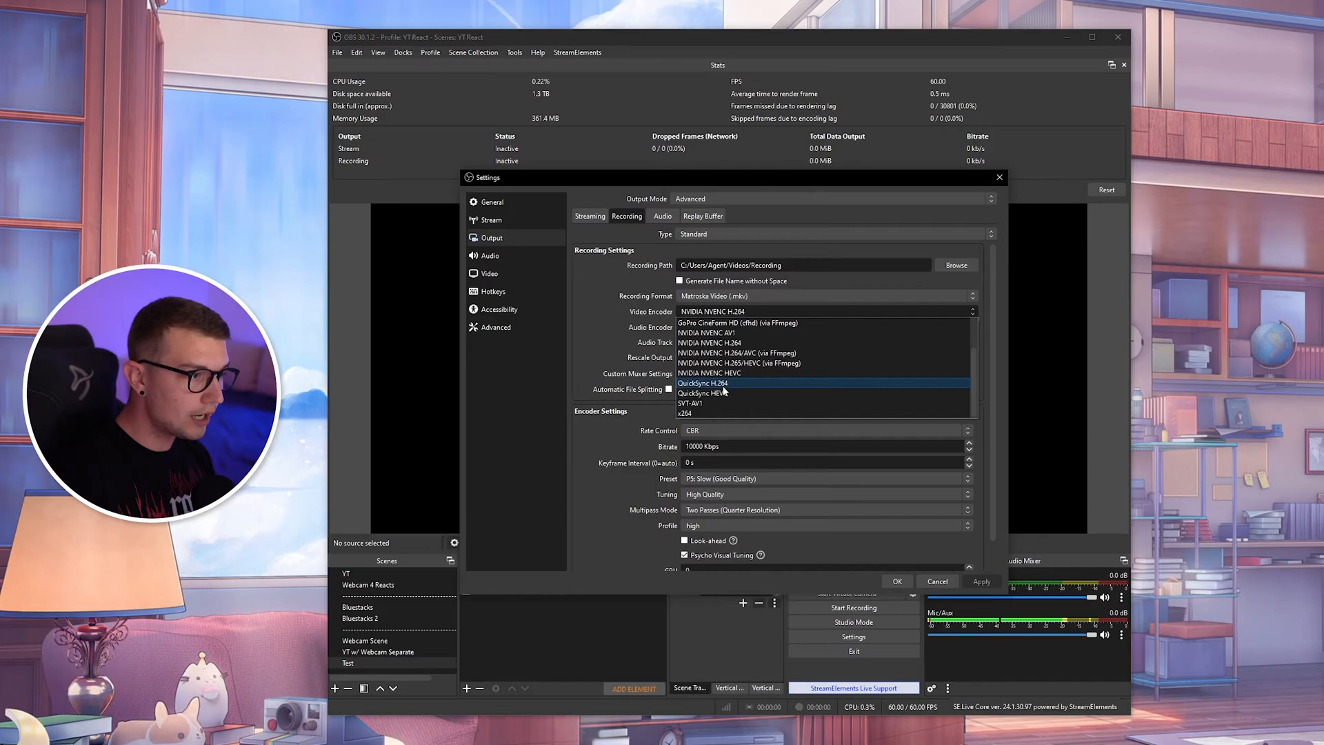
{"action": "mouse_move", "coordinate": [709, 394]}
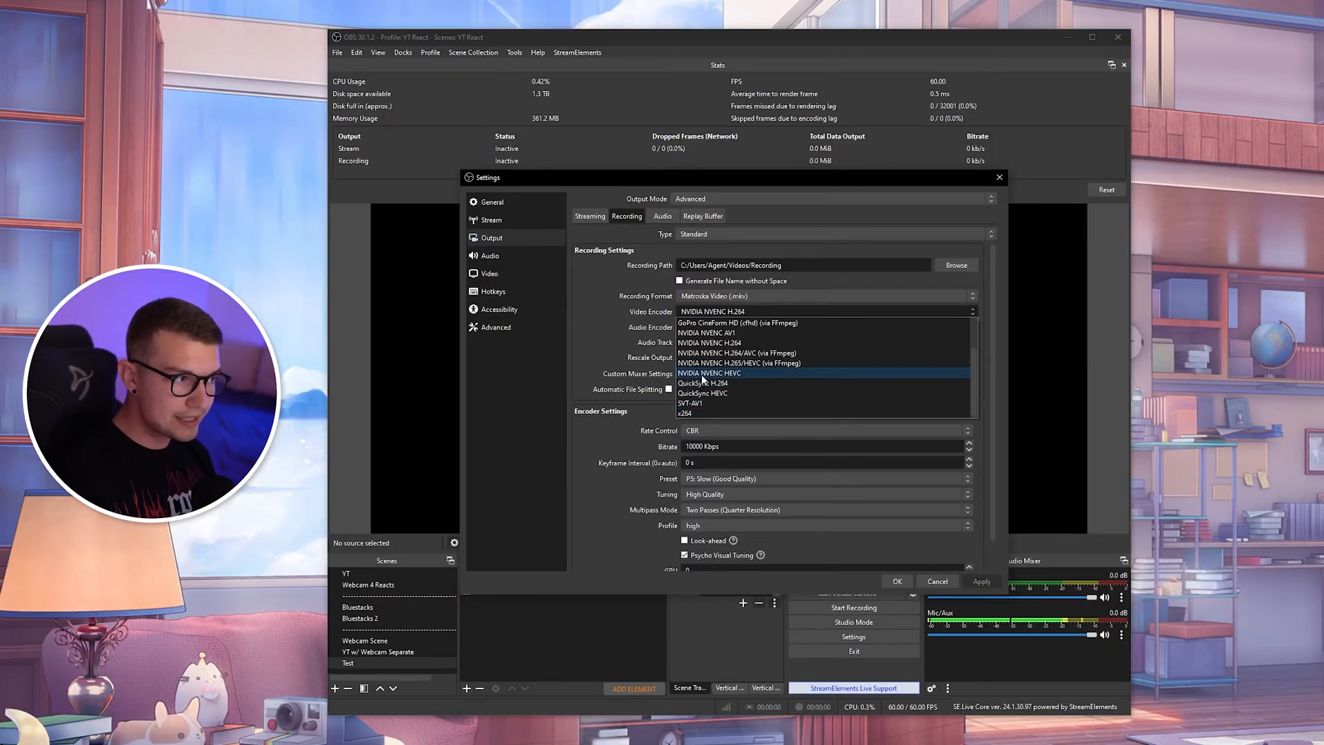
{"action": "mouse_move", "coordinate": [715, 384]}
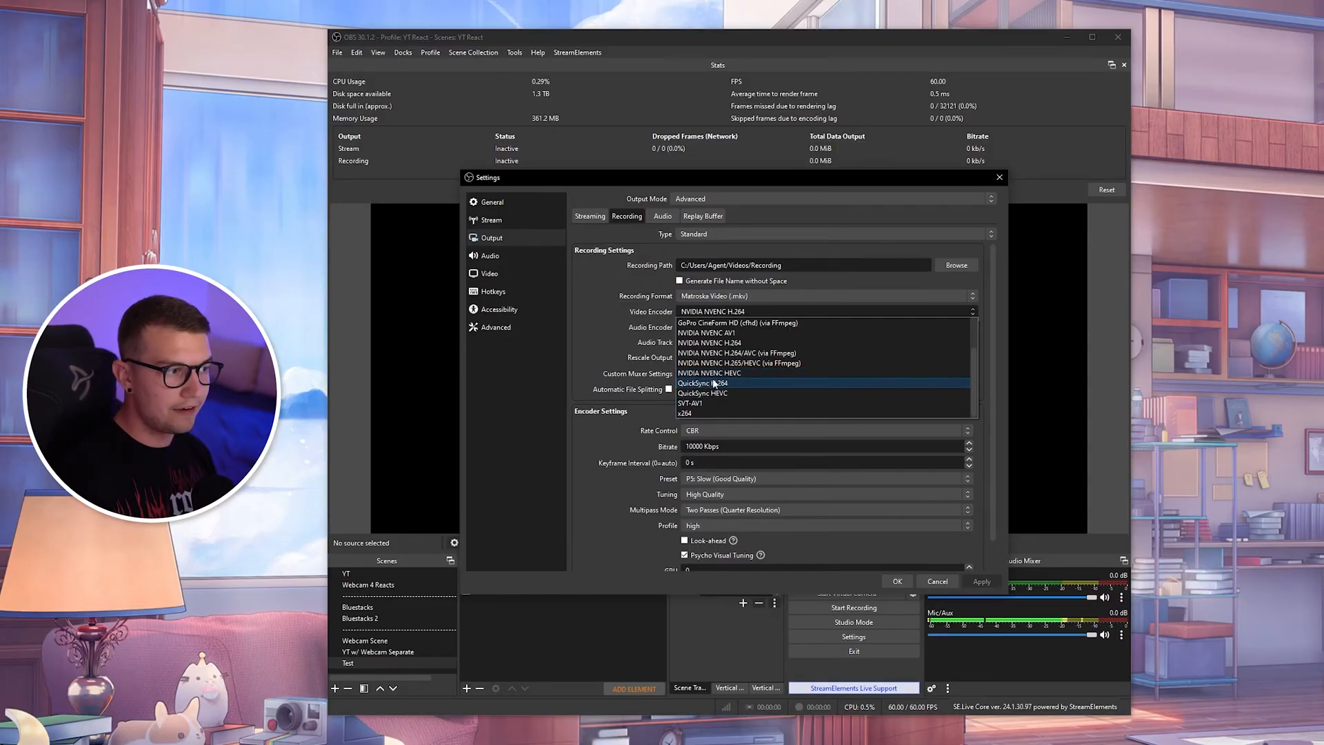
{"action": "mouse_move", "coordinate": [738, 353]}
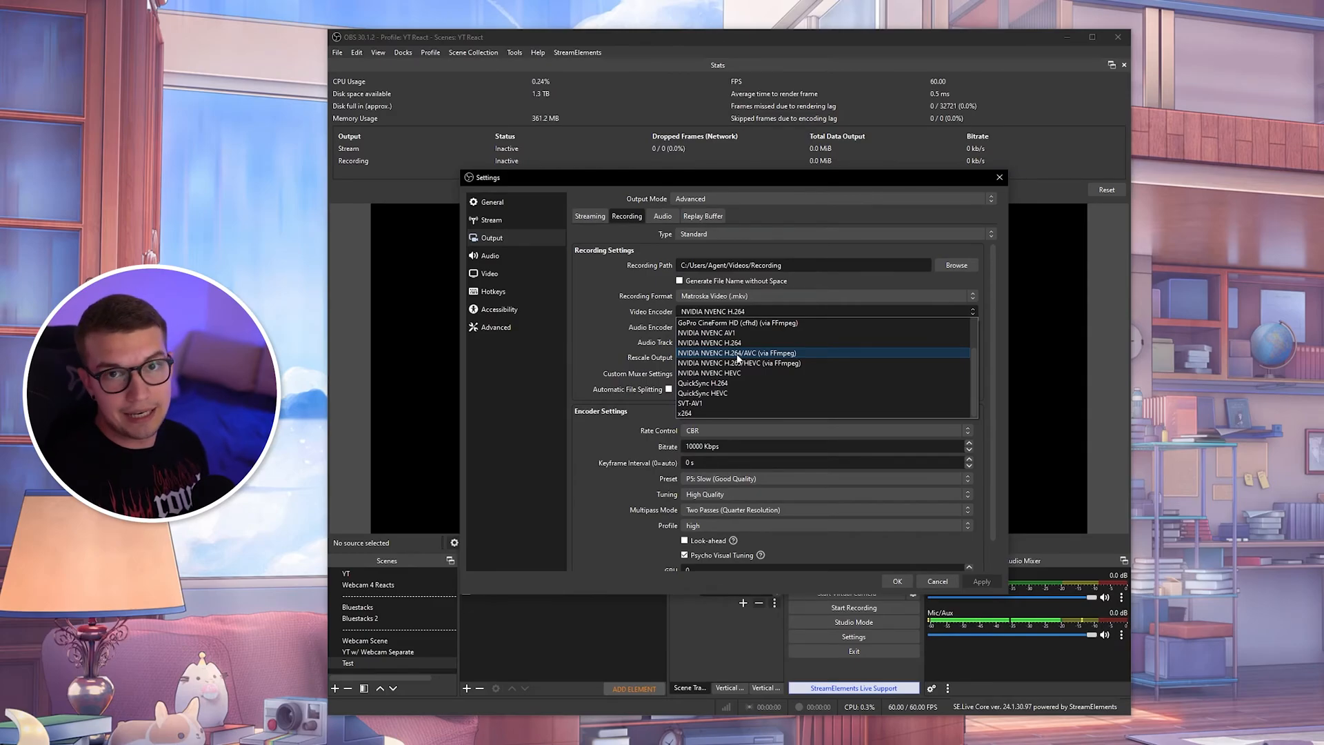
Keep NVIDIA NVENC H.264 as the recording encoder and dismiss the list
{"action": "left_click", "coordinate": [737, 353]}
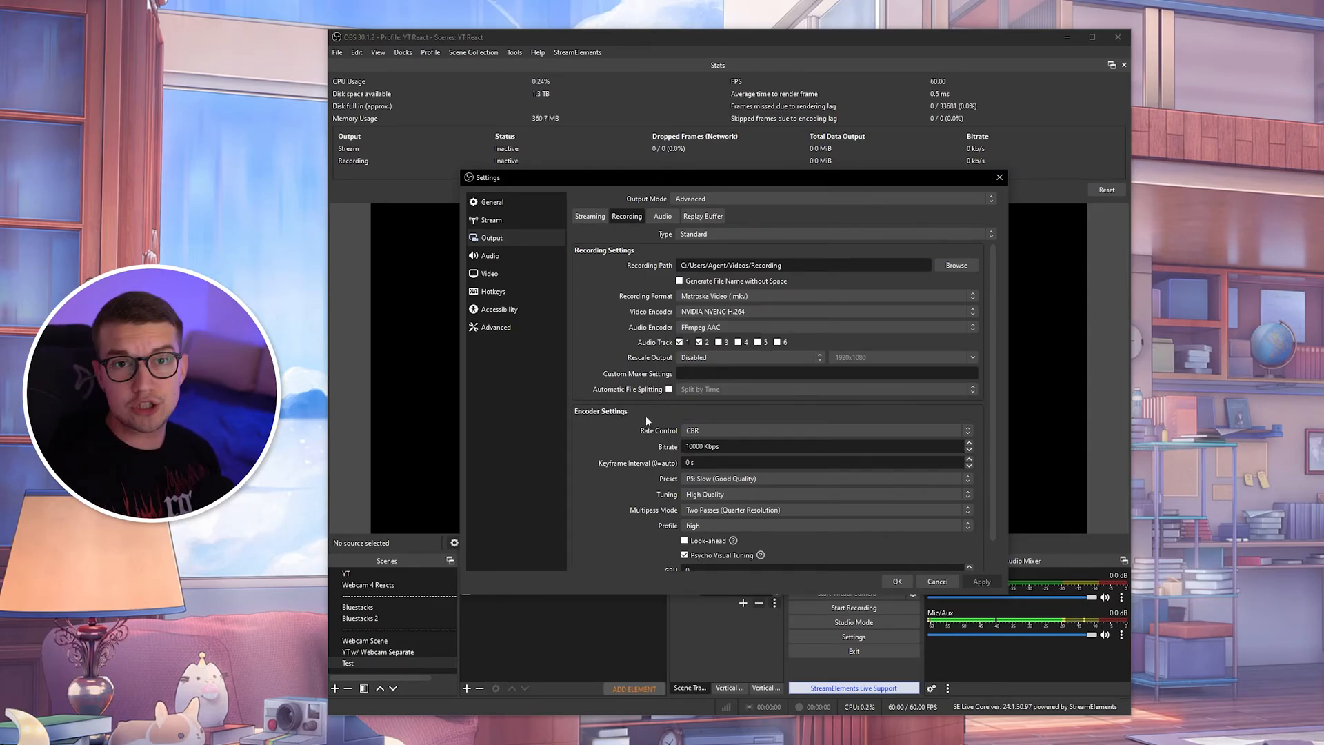
Reveal the recording encoder preset choices, currently P5: Slow (Good Quality)
{"action": "scroll", "scroll_direction": "down", "scroll_amount": 3}
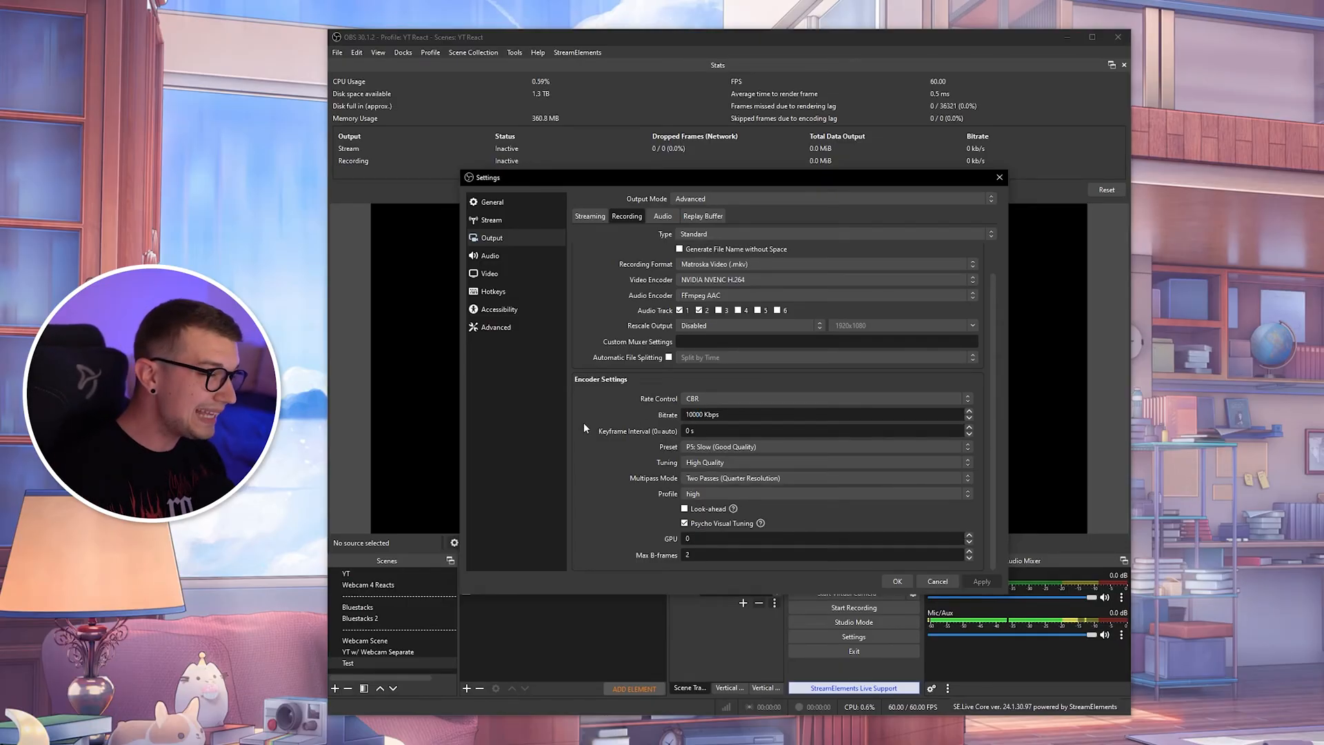
{"action": "mouse_move", "coordinate": [609, 405]}
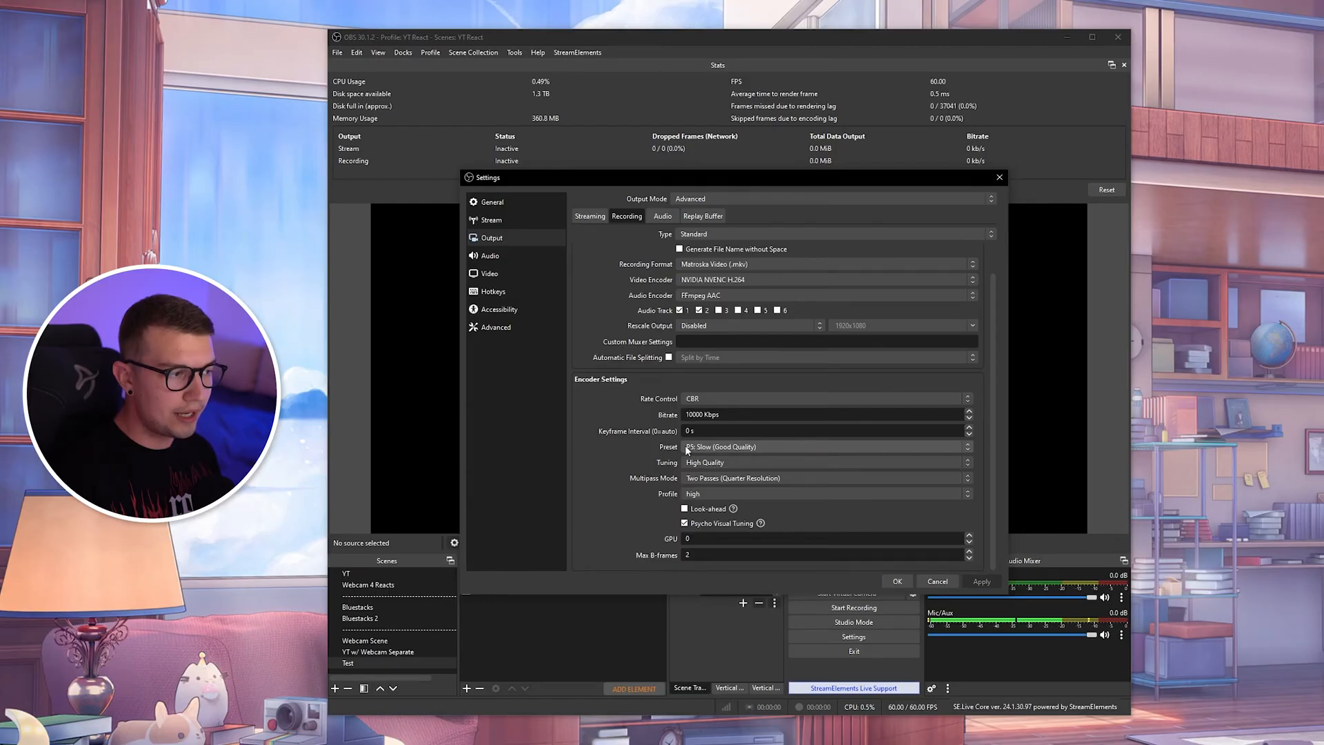
{"action": "left_click", "coordinate": [825, 447]}
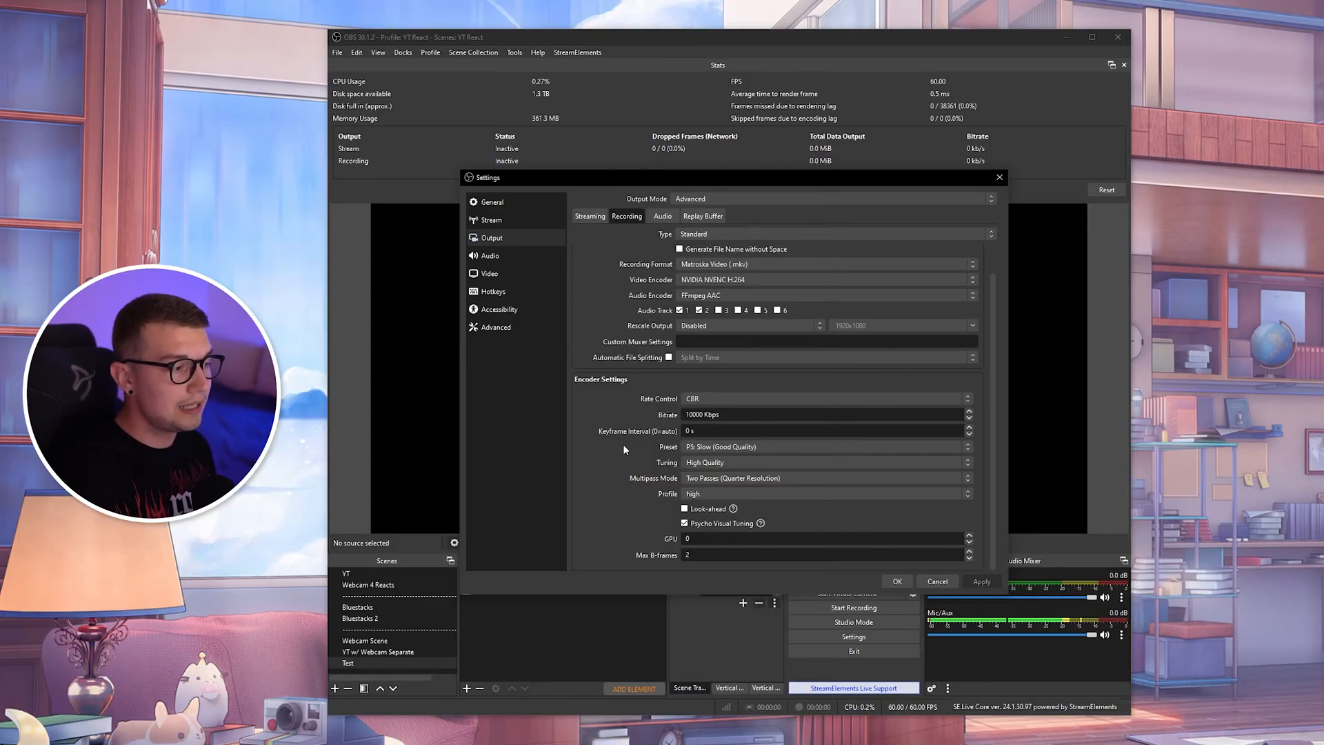
{"action": "left_click", "coordinate": [825, 447]}
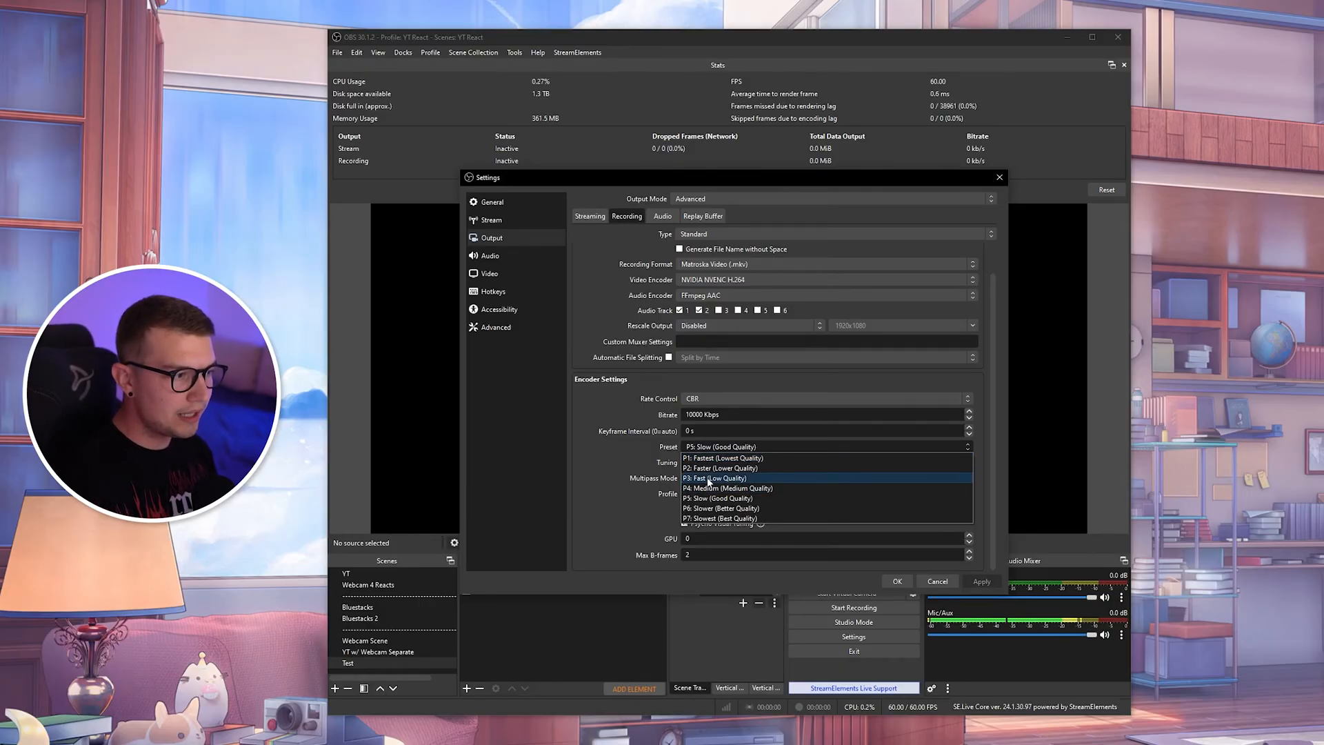
{"action": "left_click", "coordinate": [720, 498]}
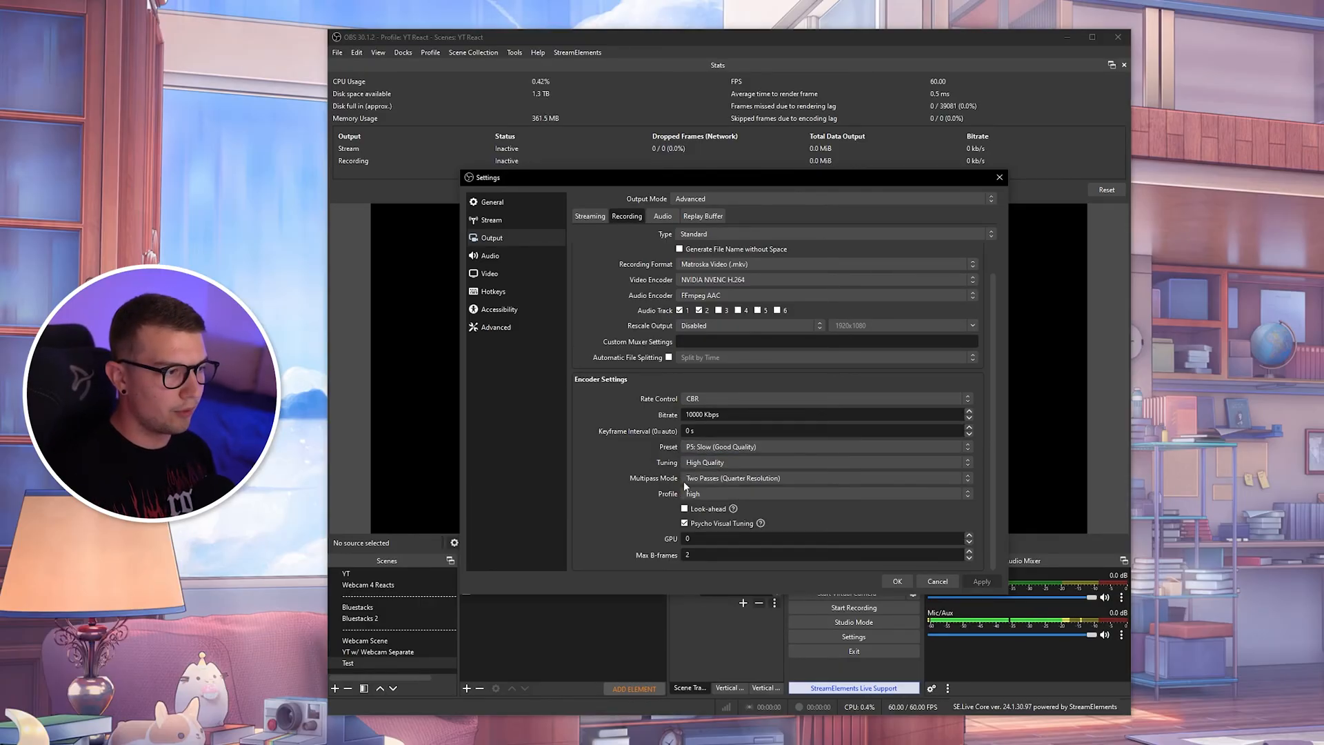
{"action": "left_click", "coordinate": [825, 462]}
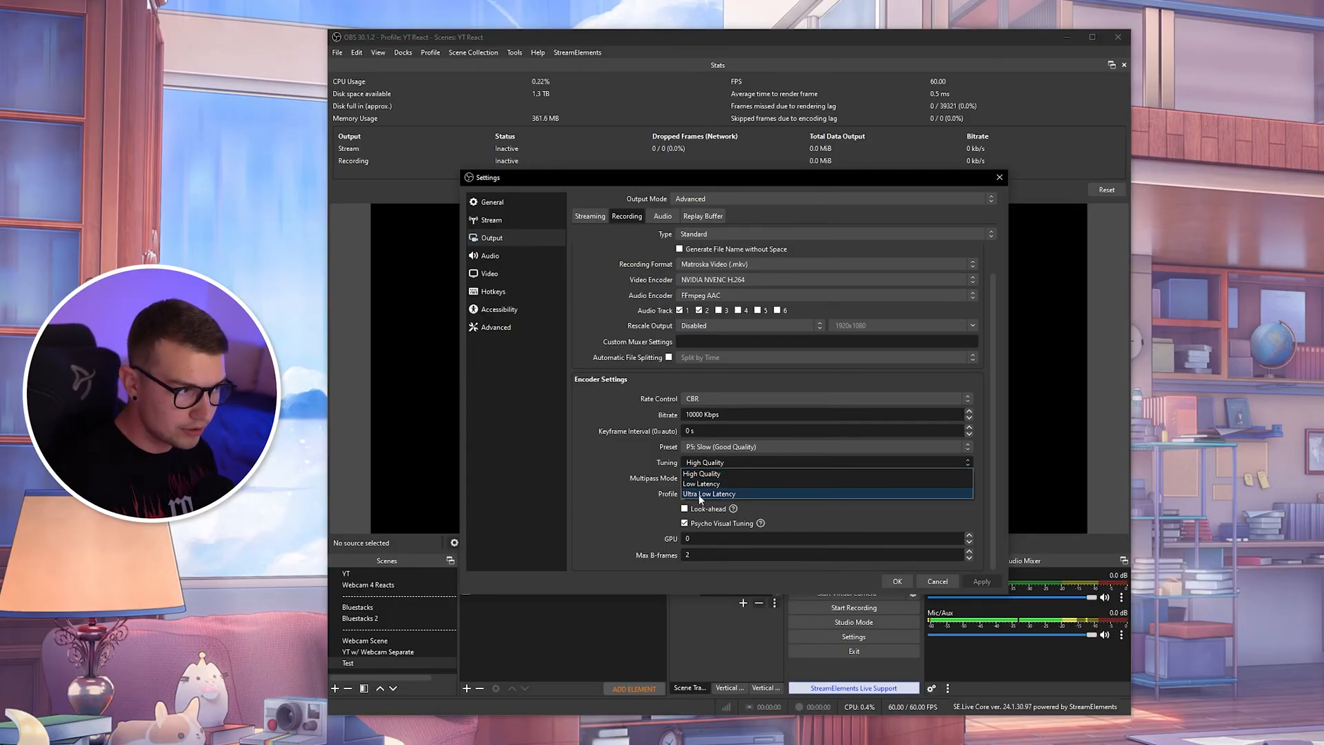
{"action": "left_click", "coordinate": [704, 462]}
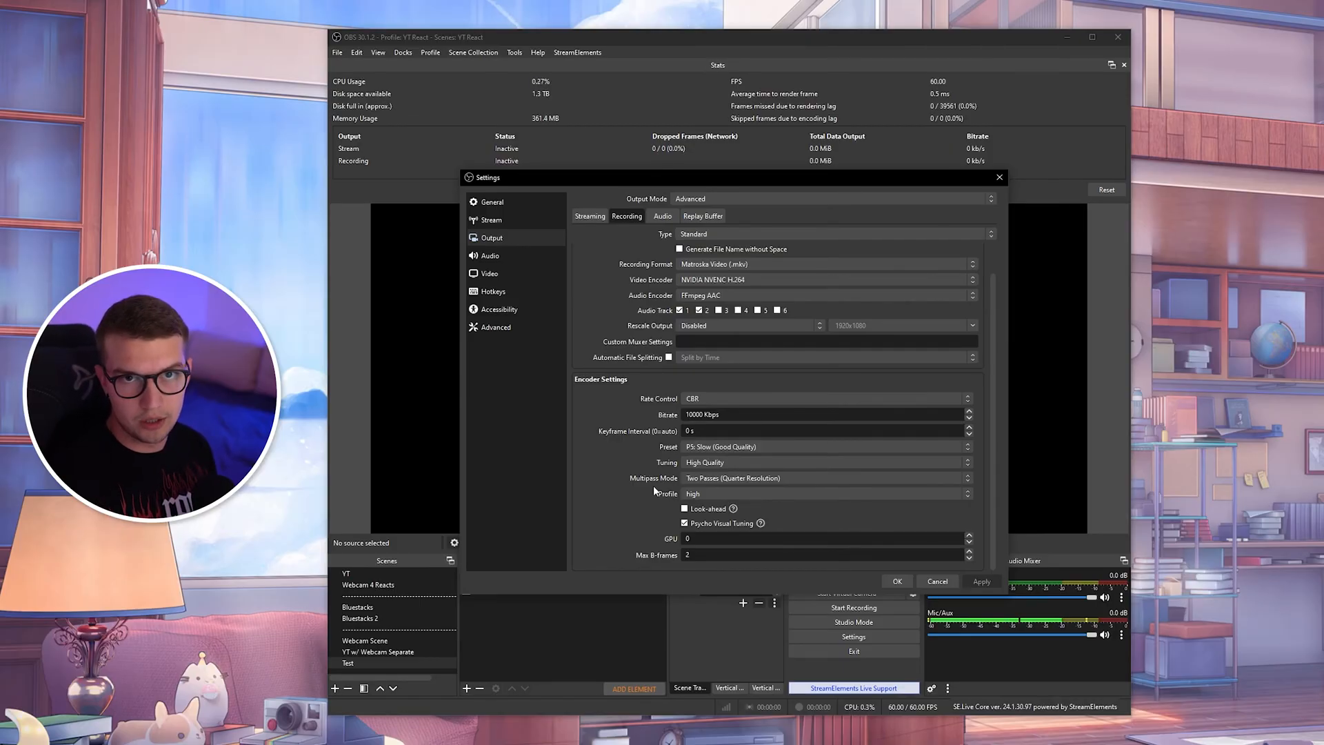
{"action": "mouse_move", "coordinate": [495, 273]}
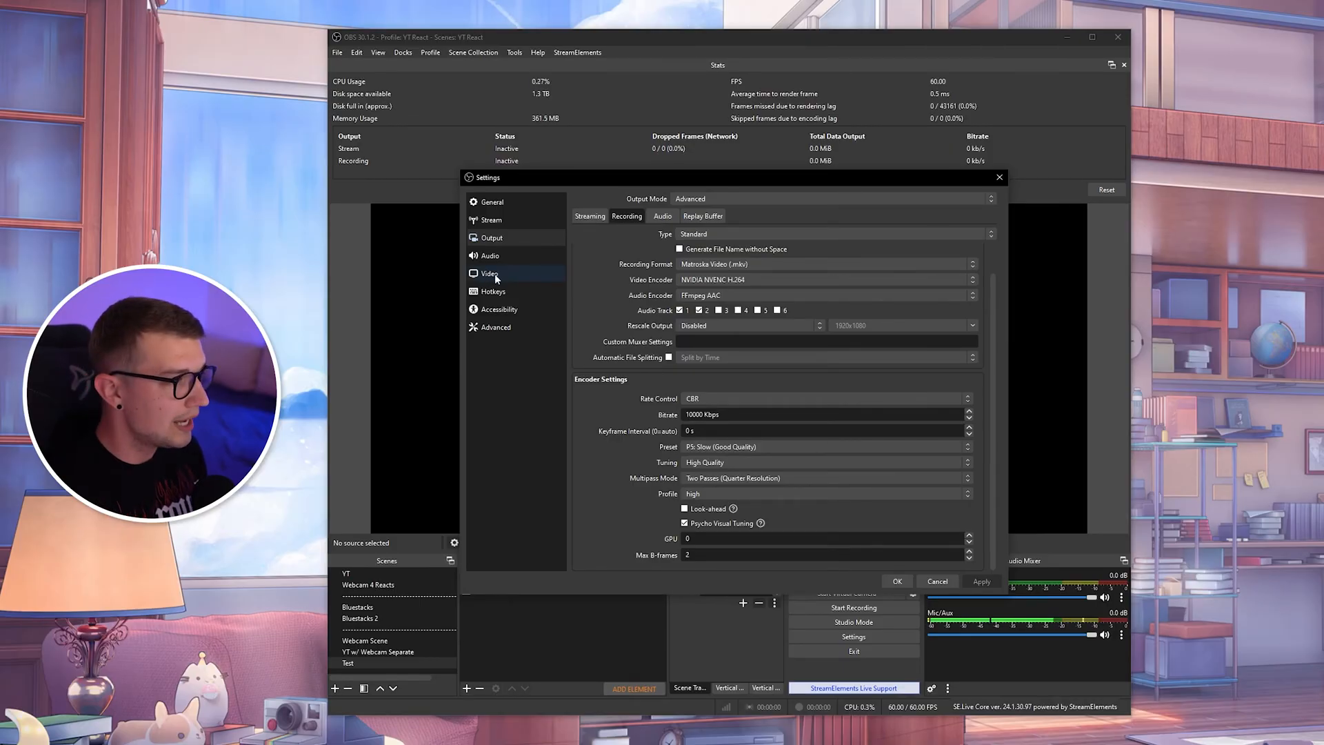
Review the Video settings' output resolution list, leaving 2560x1440 at 60 FPS
{"action": "left_click", "coordinate": [489, 273]}
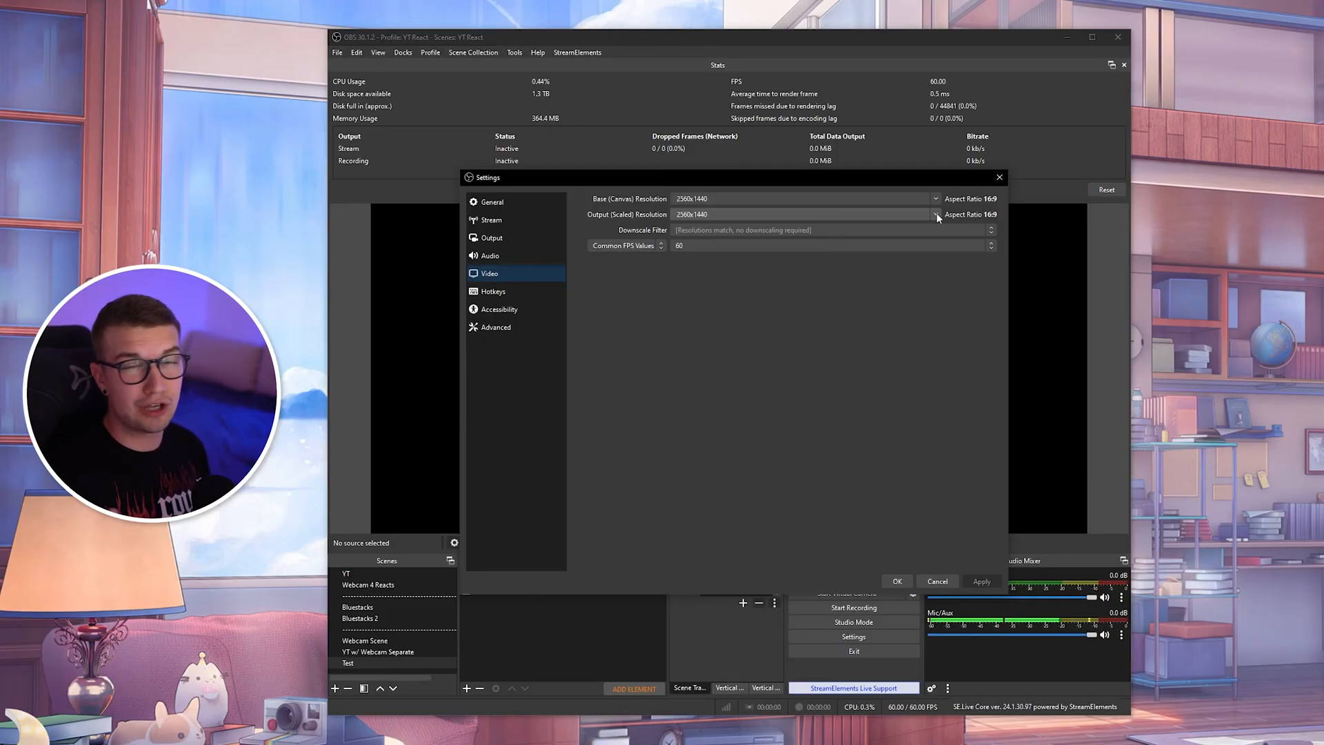
{"action": "left_click", "coordinate": [935, 214]}
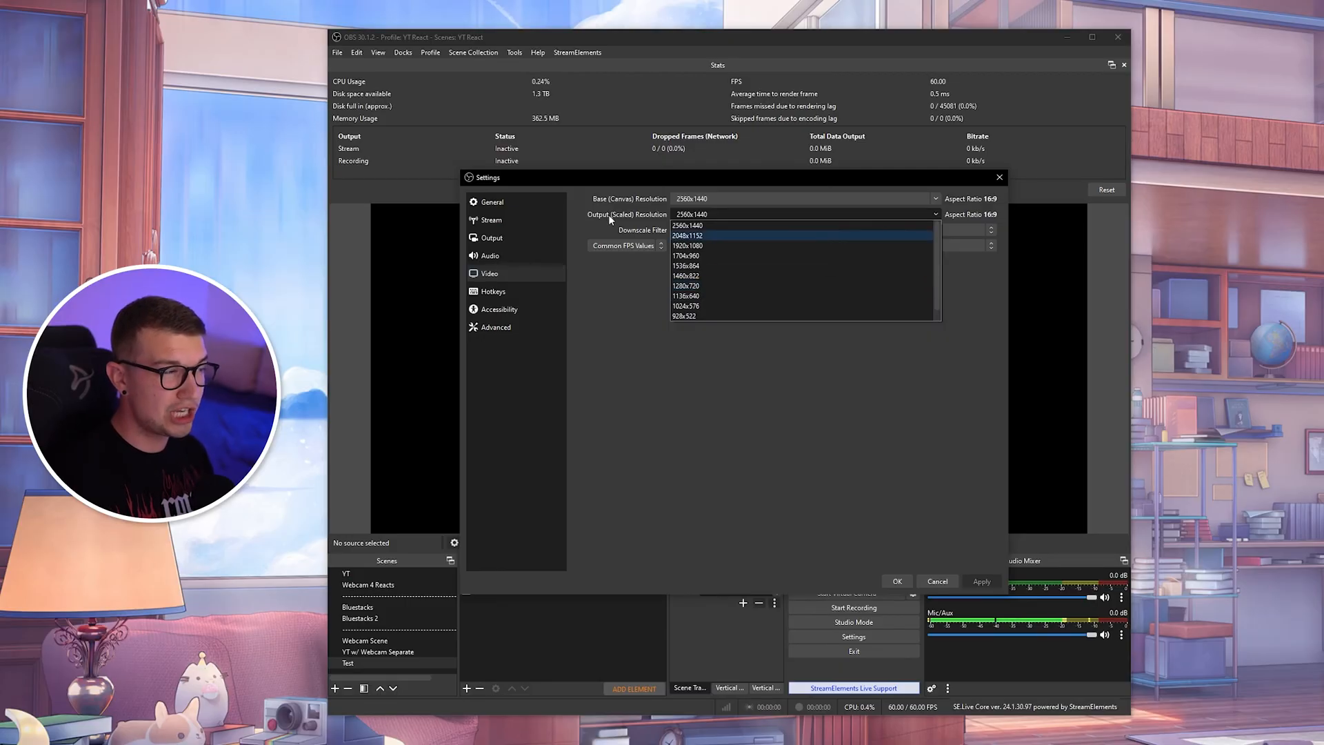
{"action": "left_click", "coordinate": [689, 225]}
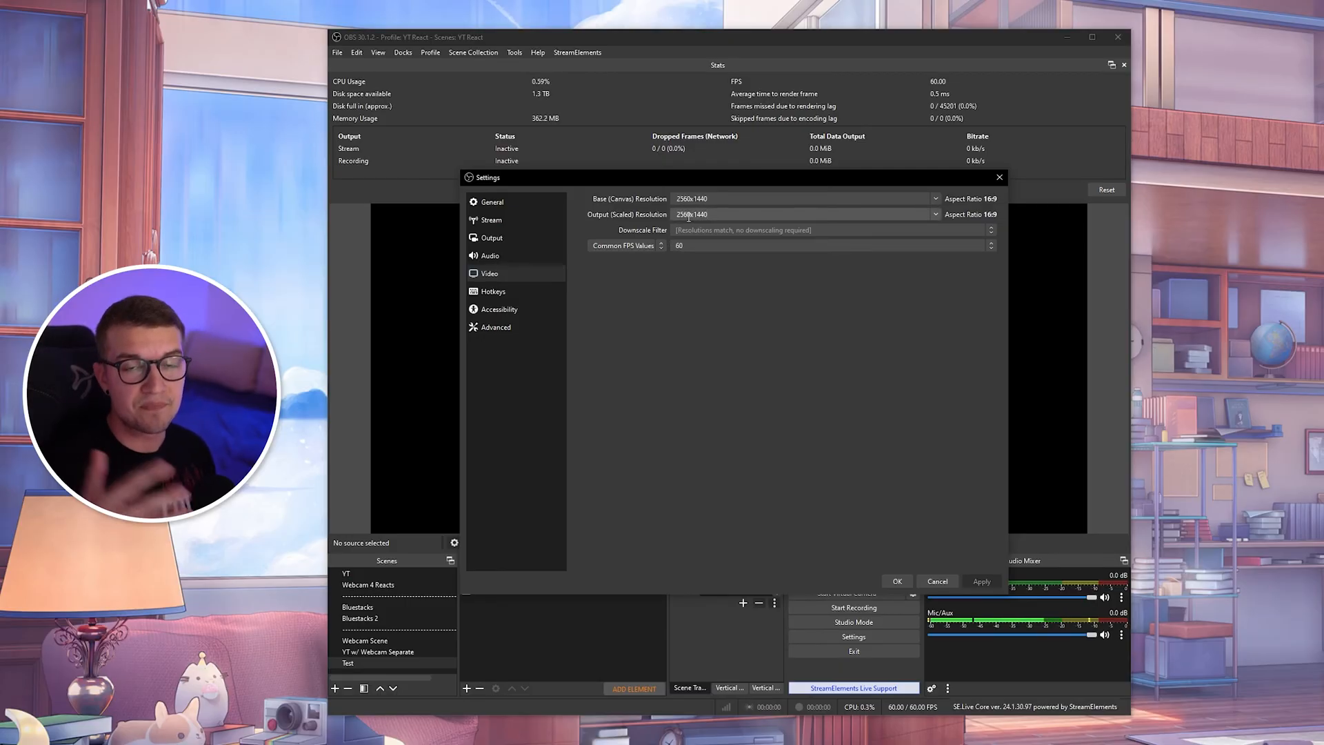